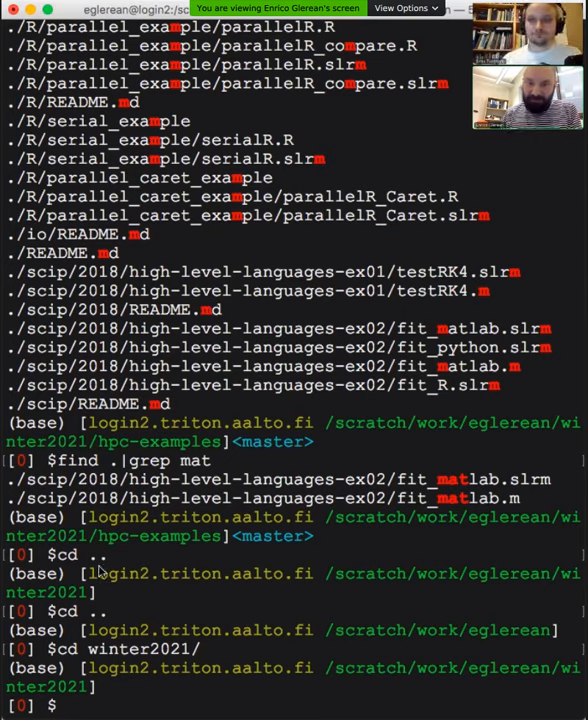
mouse_move(220, 604)
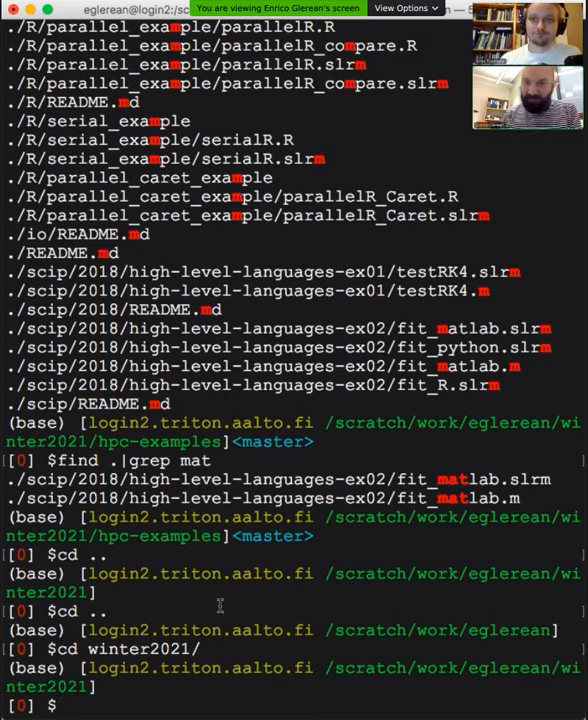
- Launch vi on a new file matlab_serial.sh, correcting typos in the name along the way
type("v")
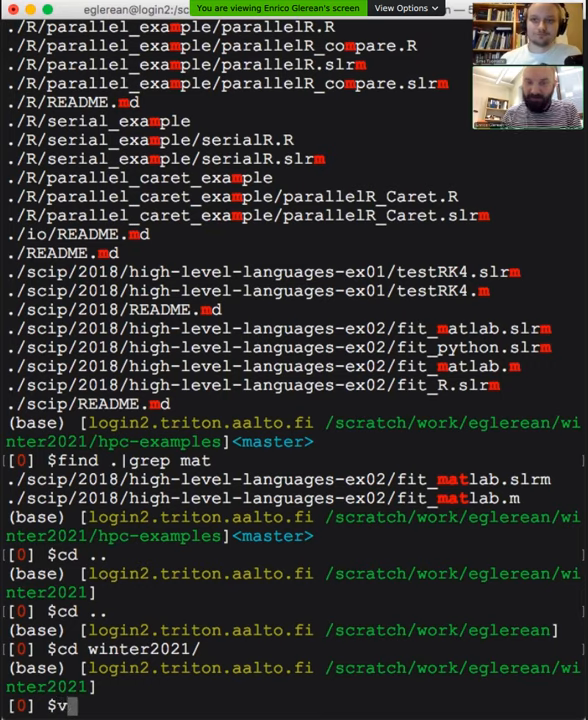
type("i")
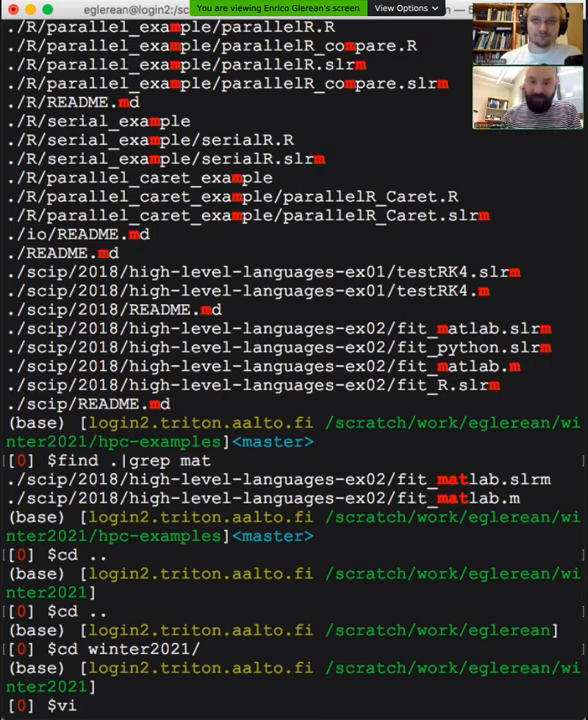
type("matl")
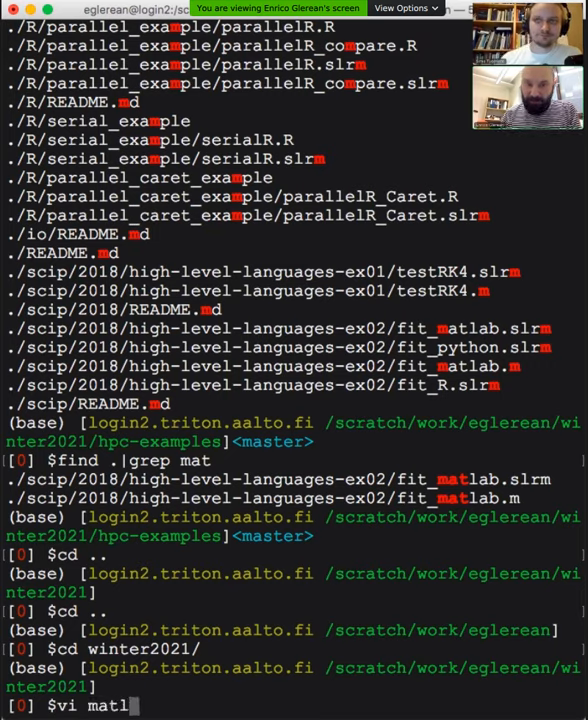
key("BackSpace")
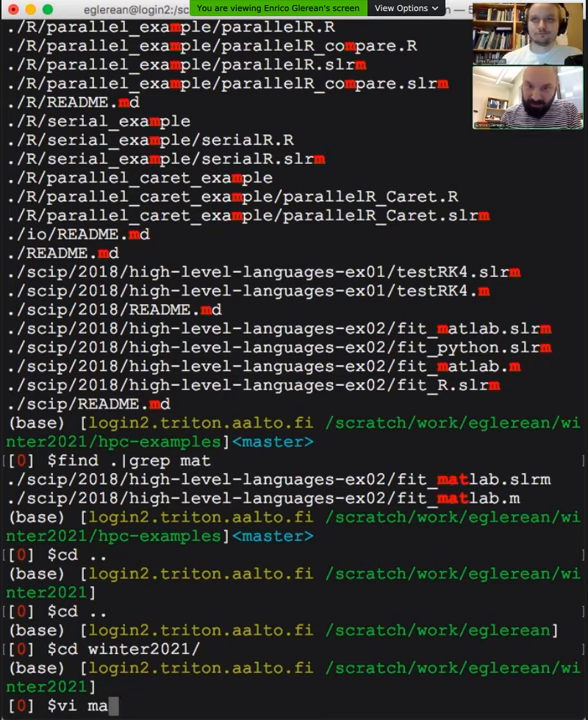
type("bt")
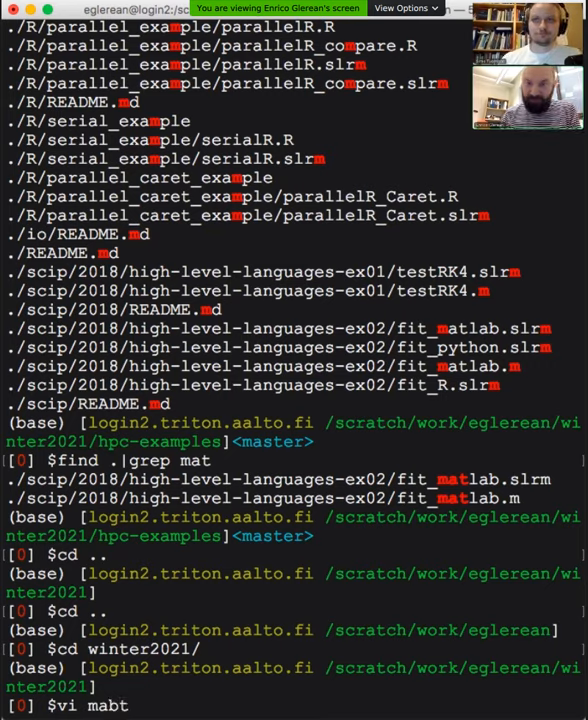
key("BackSpace")
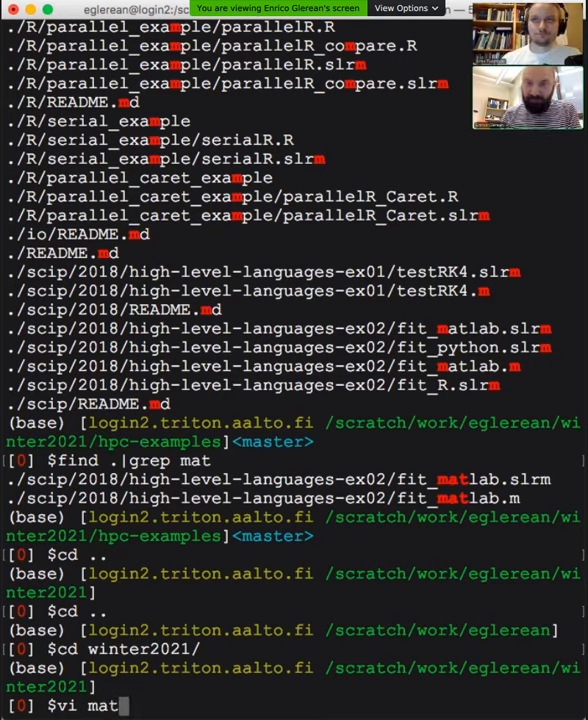
type("lab.sh")
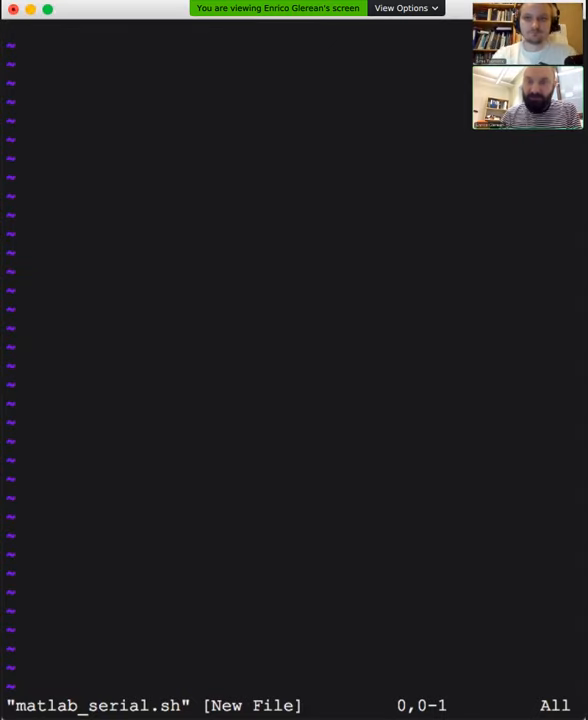
- Write the #!/bin/bash -l shebang with SBATCH time, memory, output directives and module load matlab
type("#!/bin/bash -l")
type("srun")
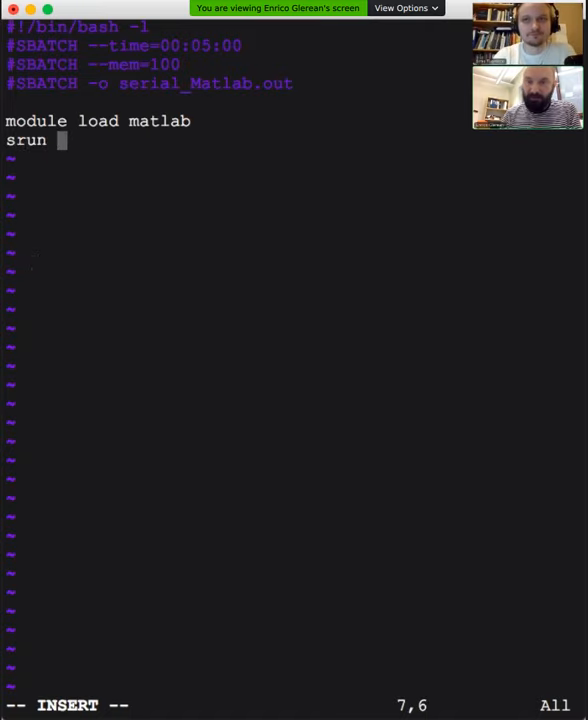
- Extend the srun line to matlab -nojvm -nosplash -r with an opening quote
type("matla")
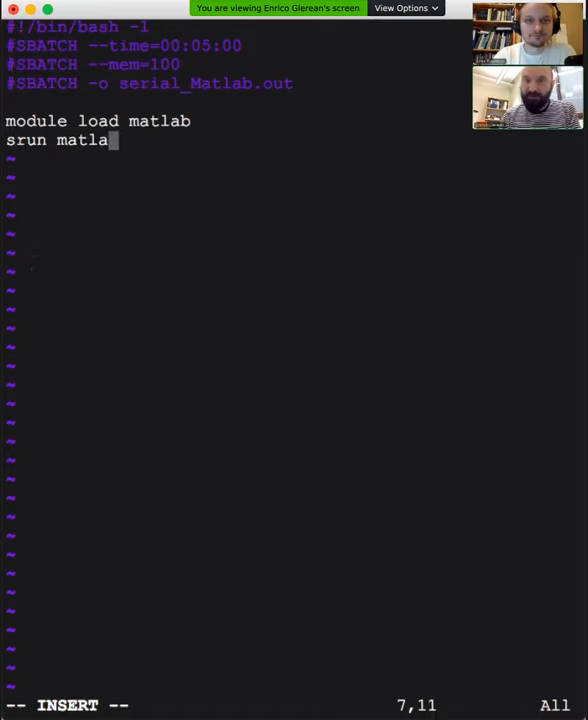
type("b")
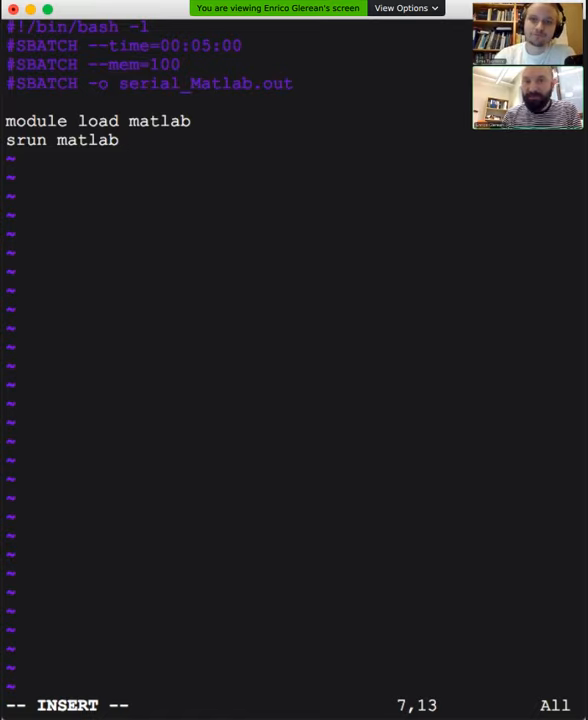
type("-")
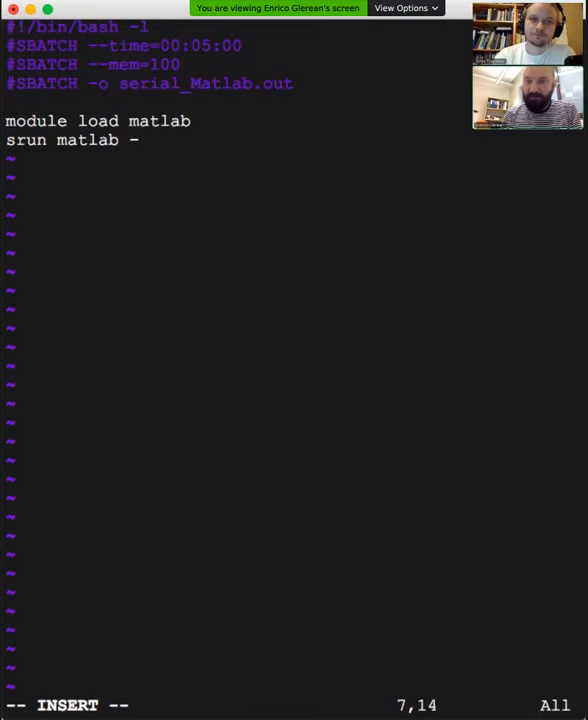
type("nojvm -n")
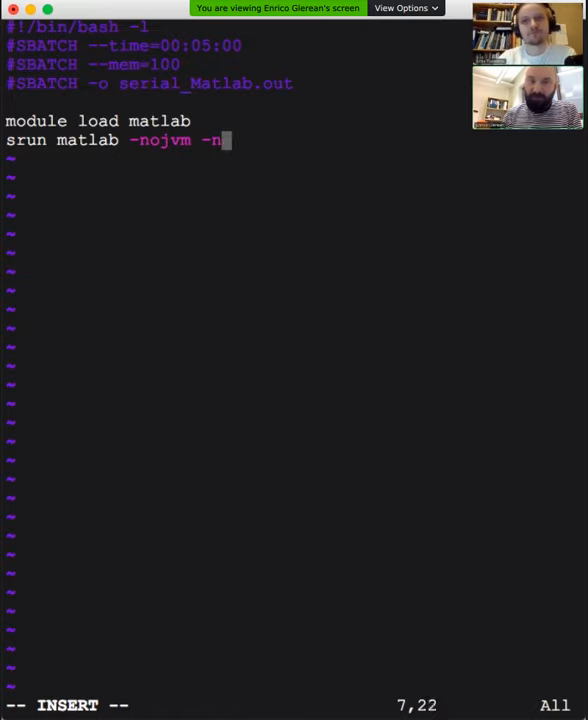
type("osplash")
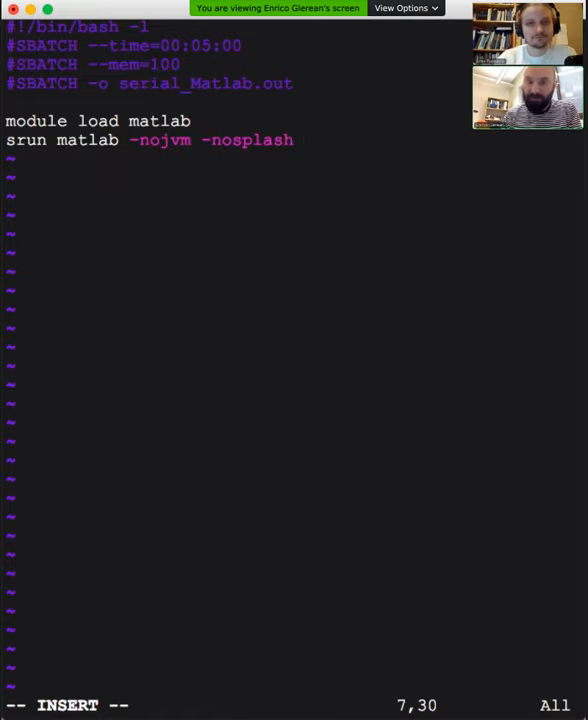
type("-r")
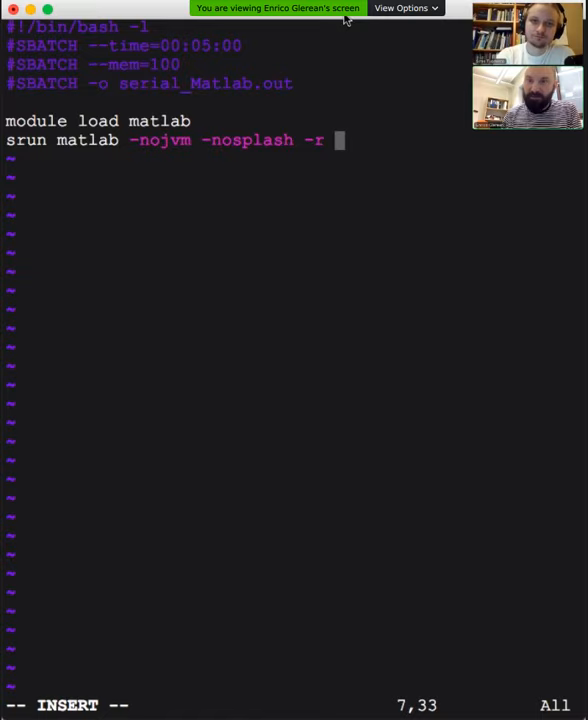
type("\"")
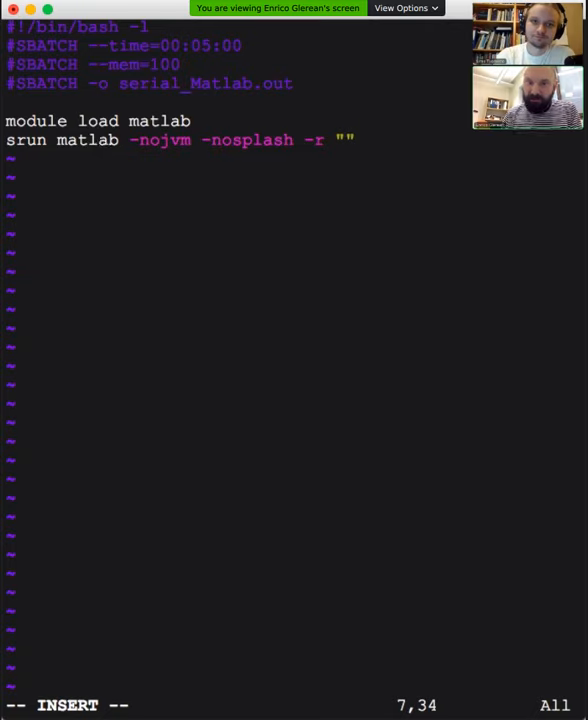
mouse_move(290, 276)
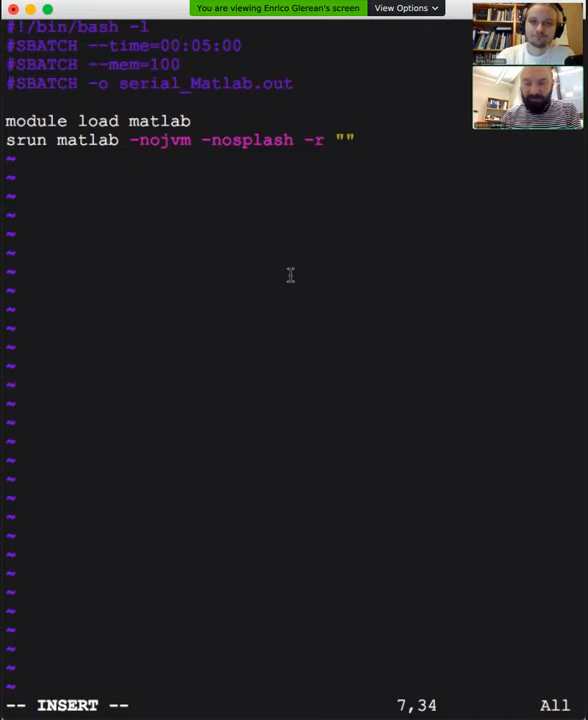
- Add the call myfun($n,$m) inside the -r string
type("myfun")
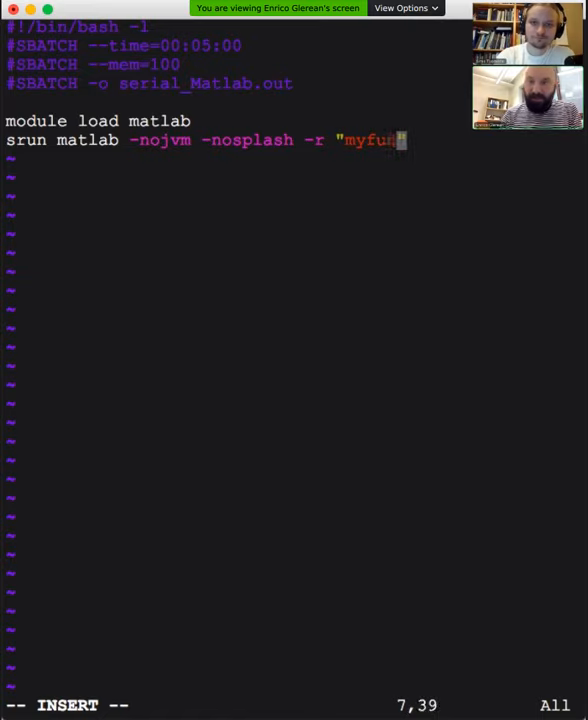
type("()")
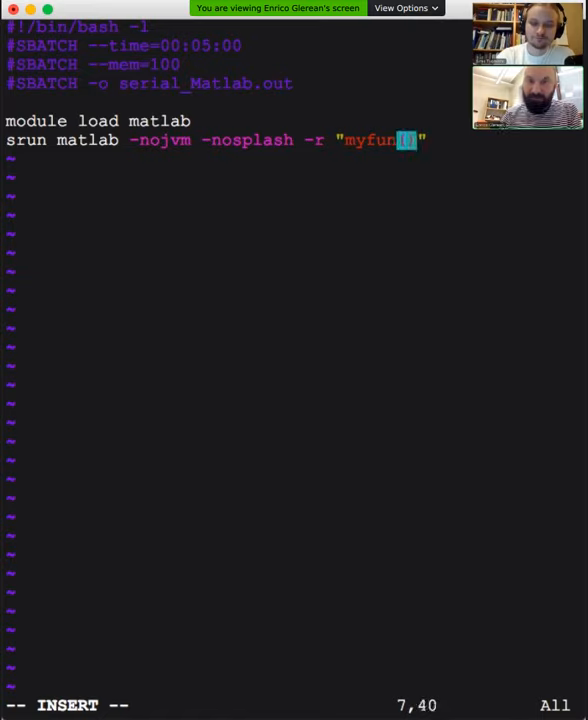
type("$")
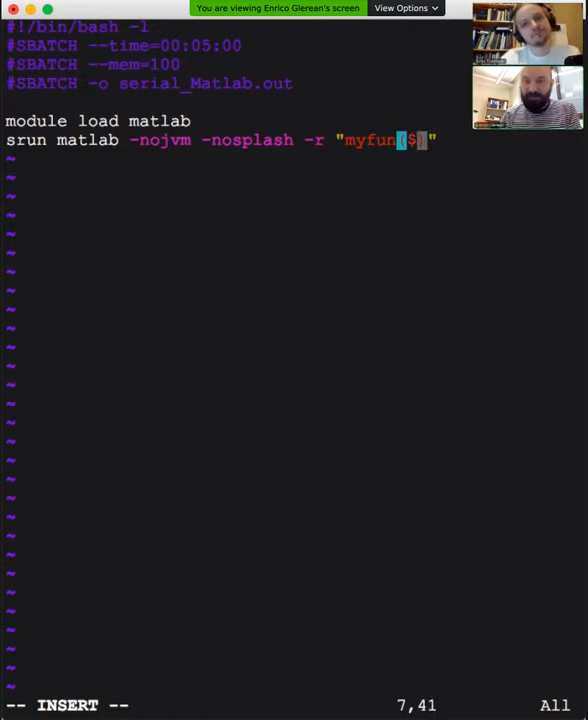
type("n,")
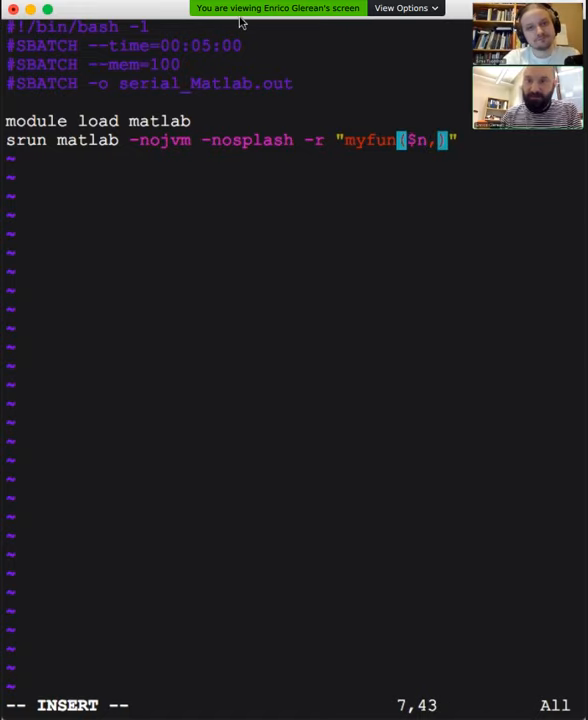
type("$m")
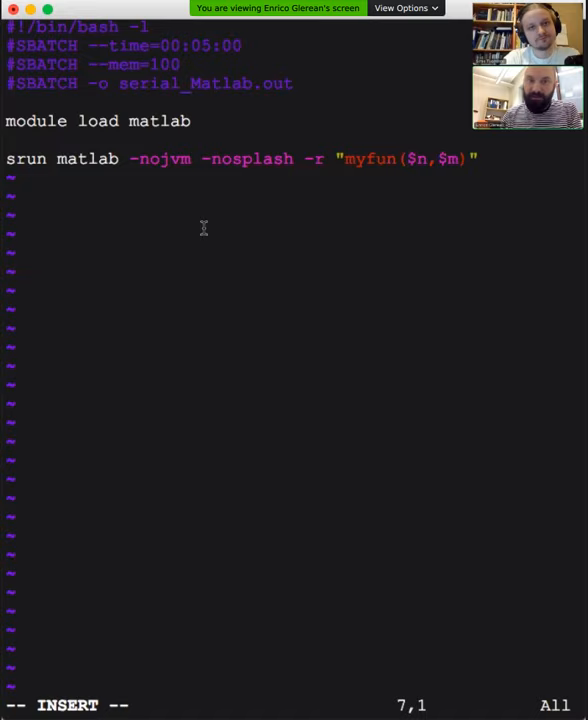
- Define n=3 and m=2 above the srun line and terminate the myfun call with a semicolon
type("n")
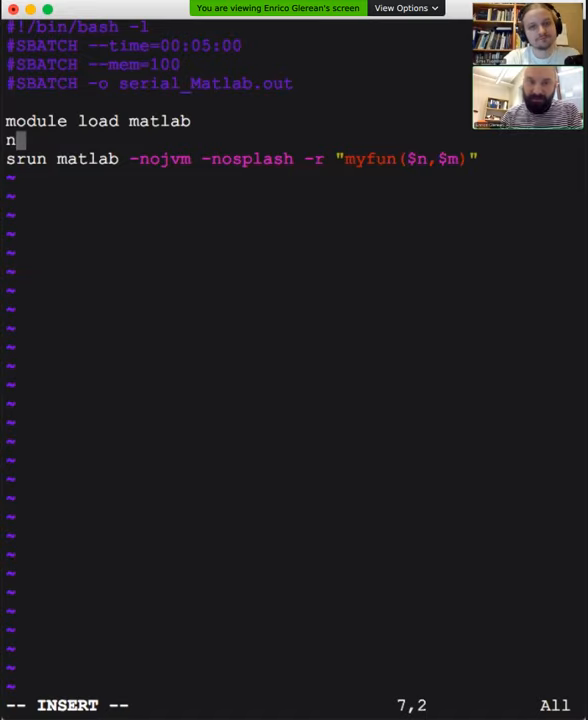
type("=3")
type("m=")
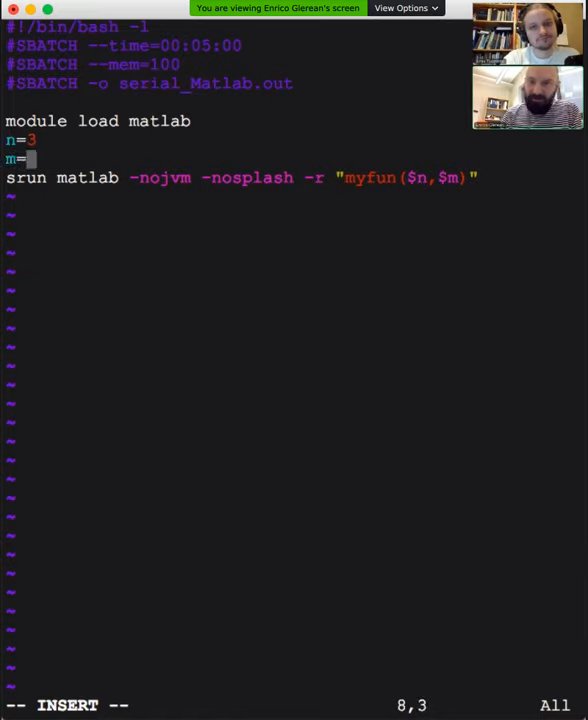
type("2")
left_click(244, 178)
type(";")
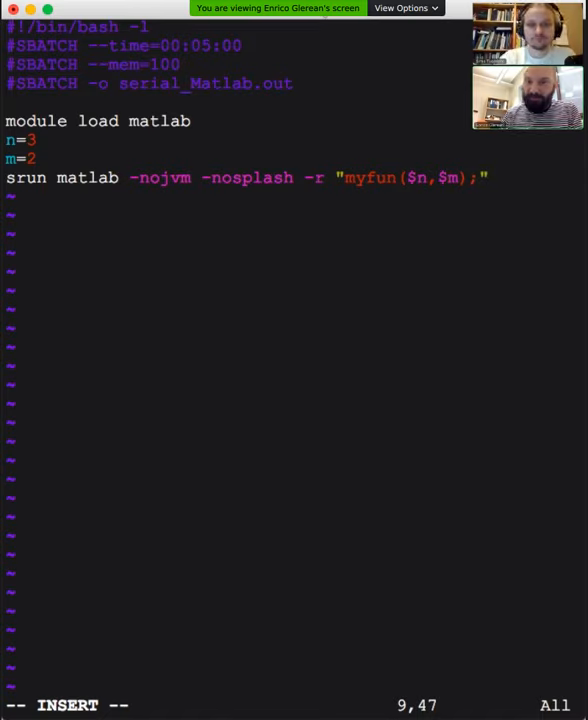
- Append exit(0) after the myfun call so MATLAB quits when done
type("ex")
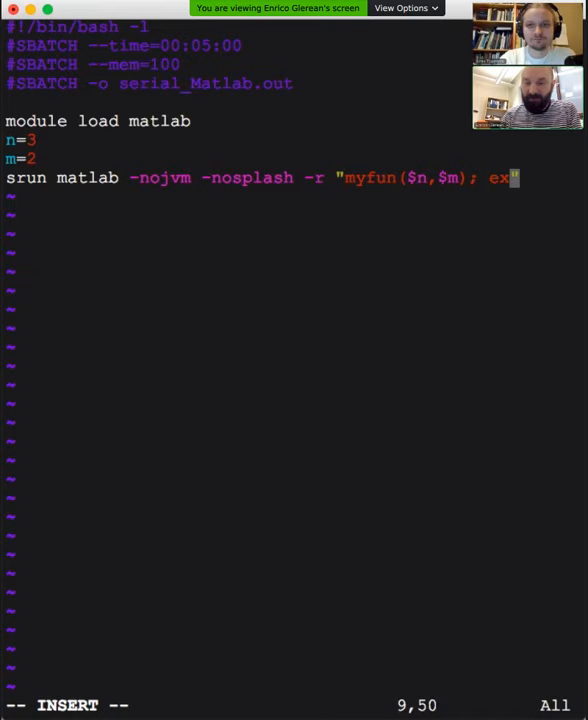
type("it(0)")
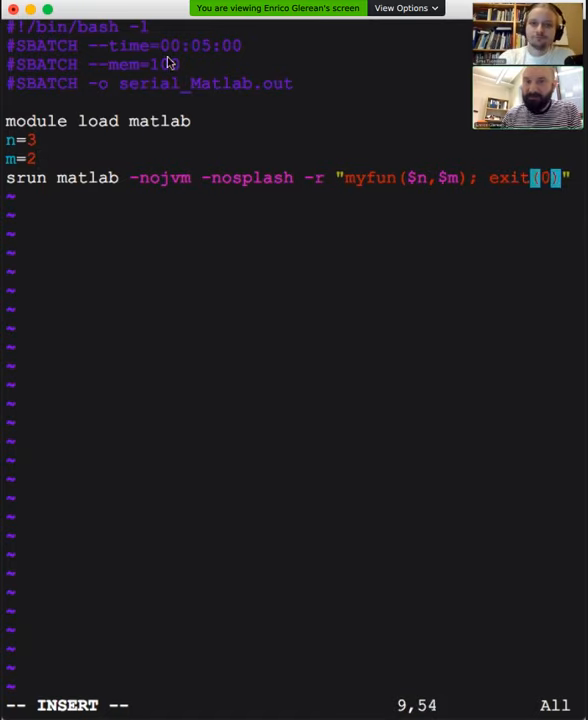
mouse_move(238, 76)
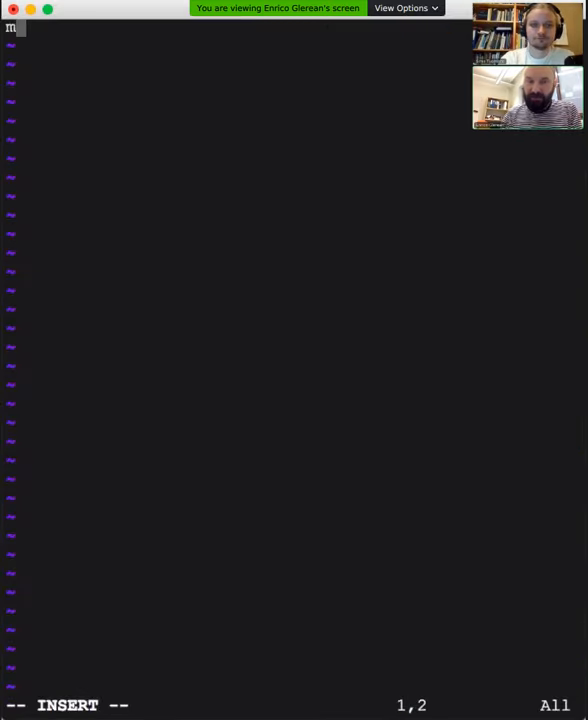
- Write function myfun(n,m) with a disp([m n]) body
type("unction")
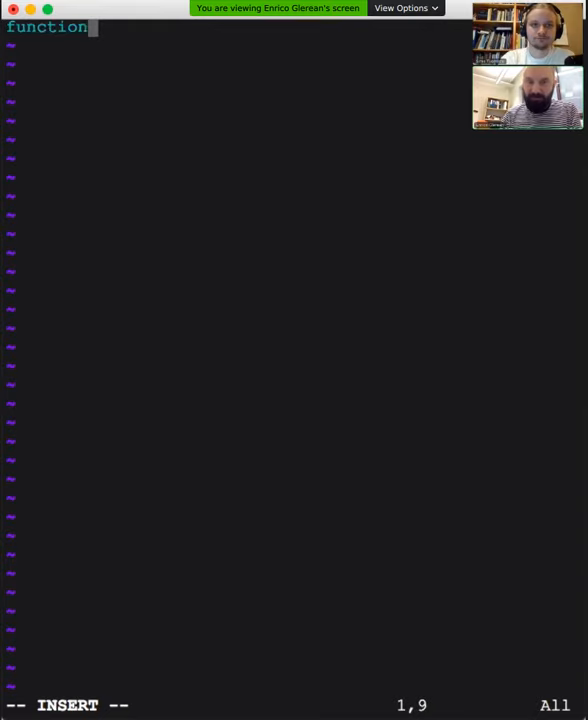
type("myfun(")
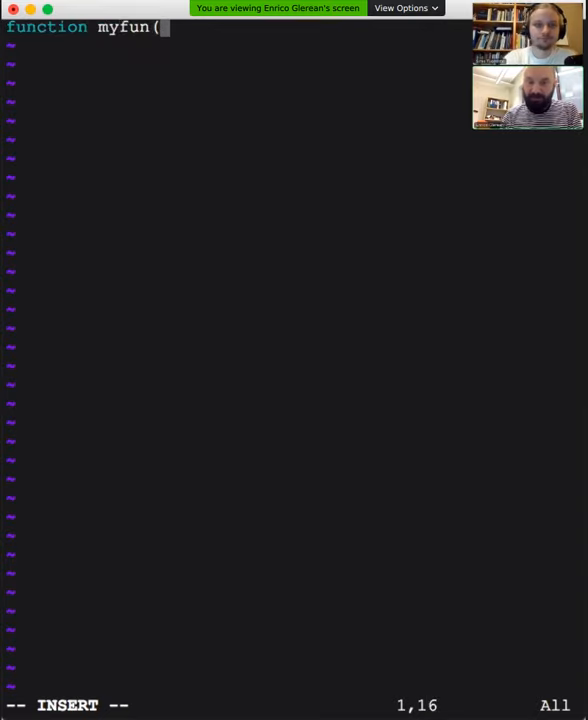
type("m,n")
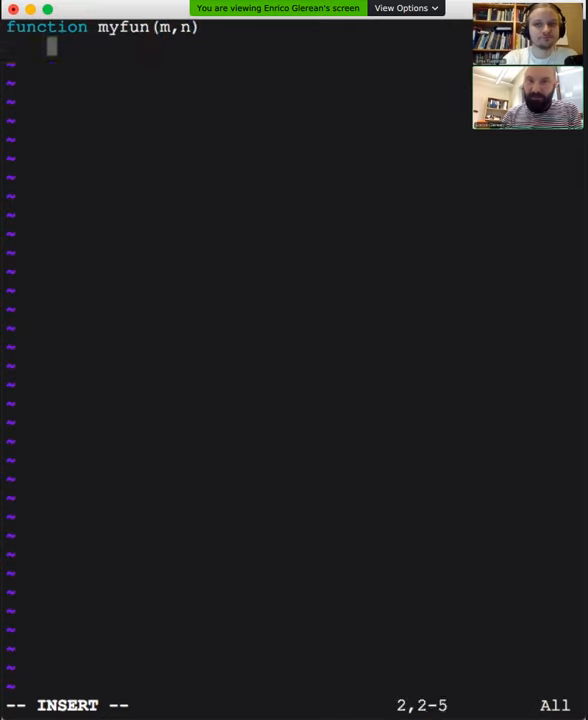
type("disp(")
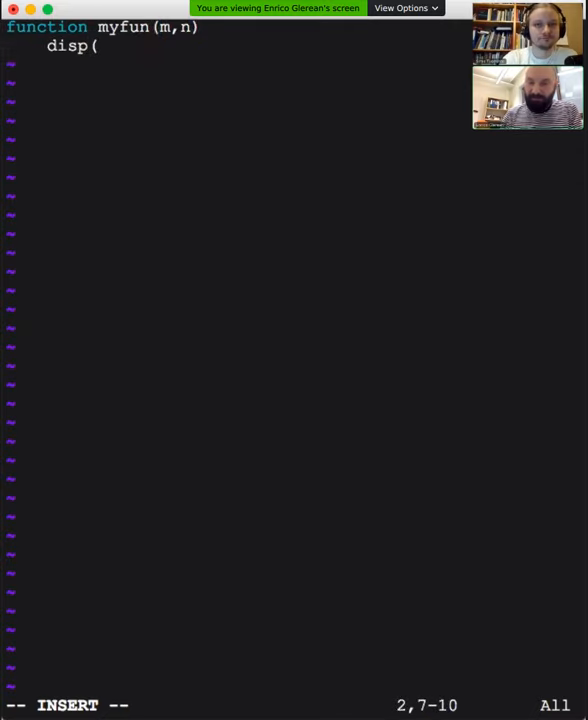
type("num")
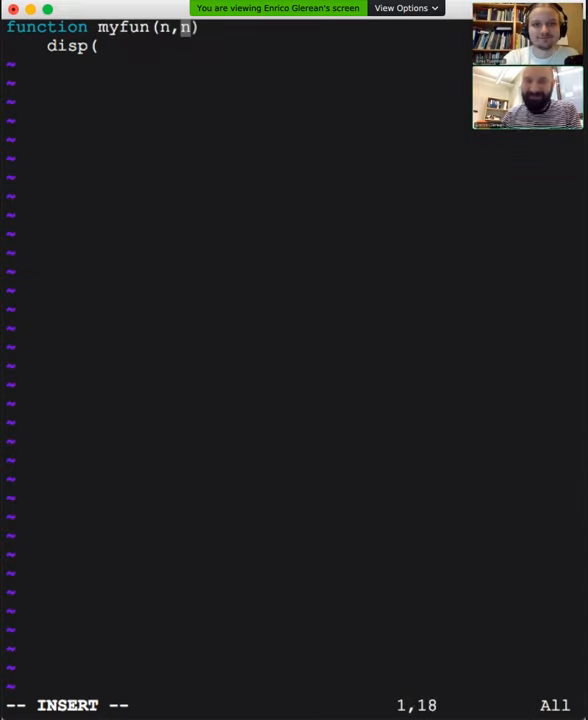
type("m")
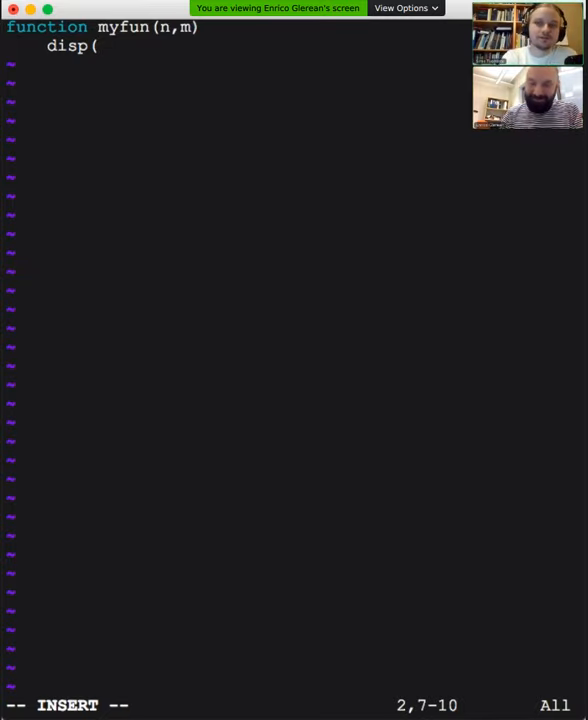
type("[")
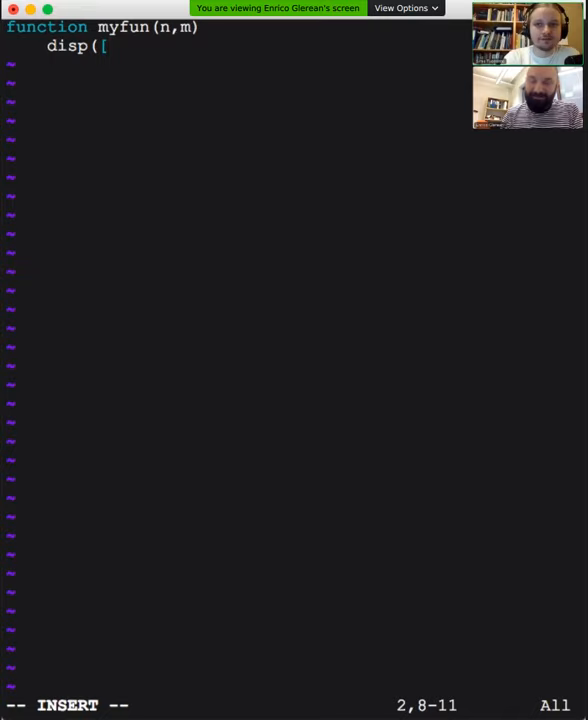
type("m n")
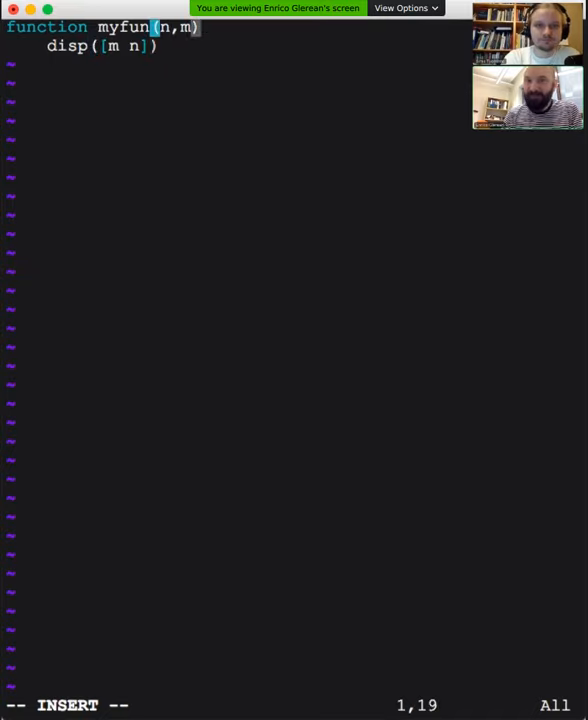
- Add a '% myfun does this and that' comment line and save myfun.m with :wq
key("enter")
type("% myfun does this and that")
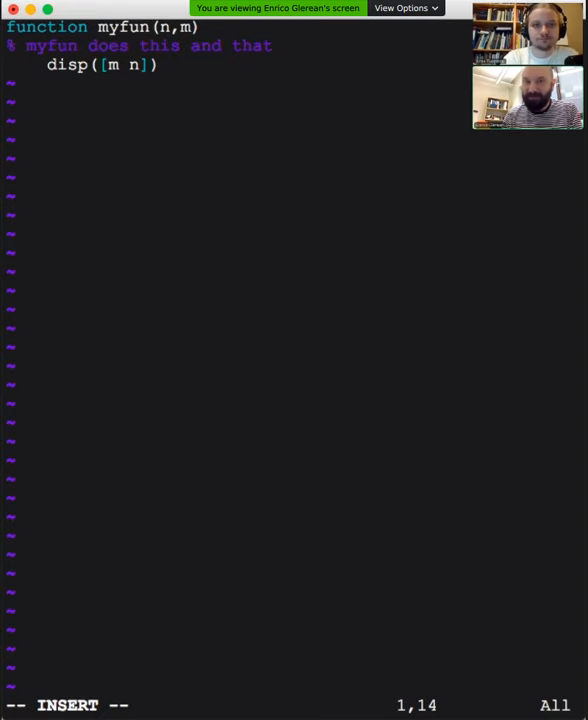
type(":wq")
type("mo")
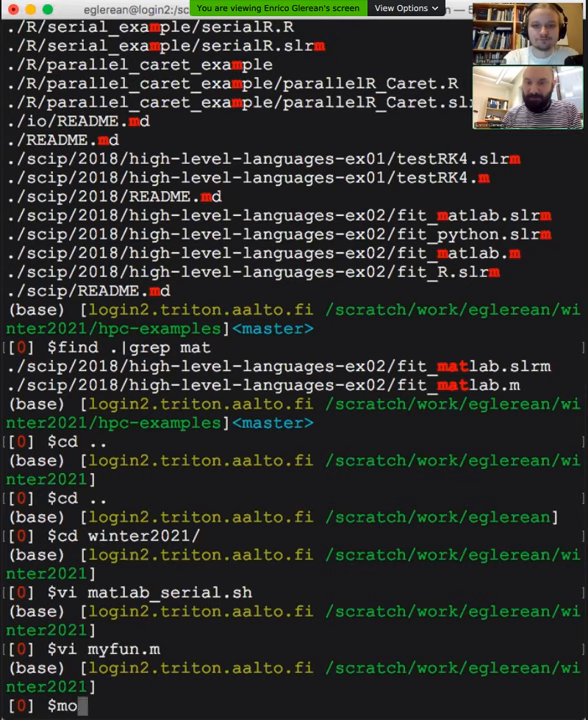
- Run srun --pty bash for an interactive compute-node shell and begin module load matlab
type("d")
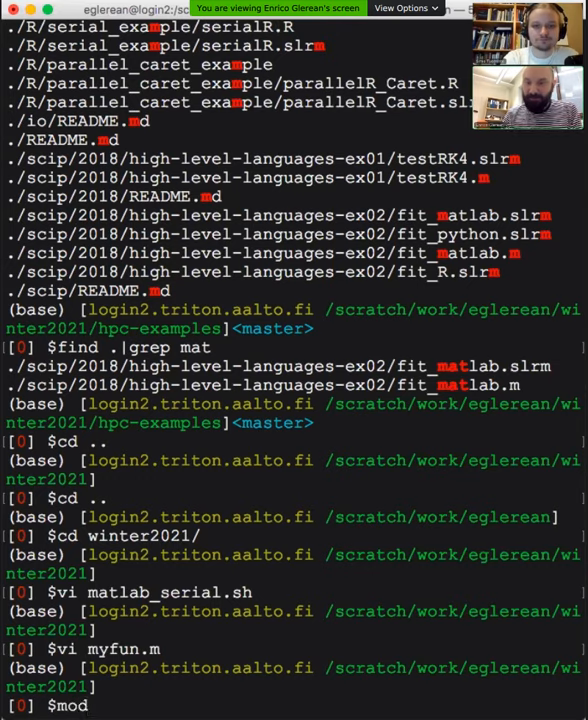
type("srun")
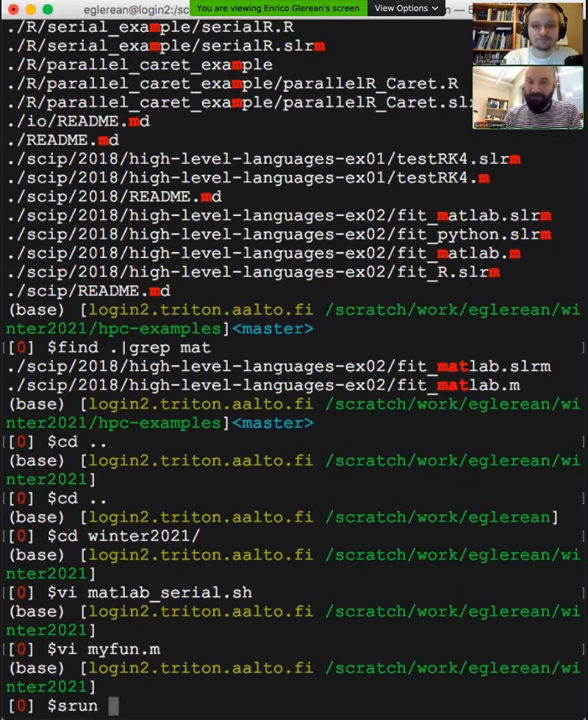
type("--pty")
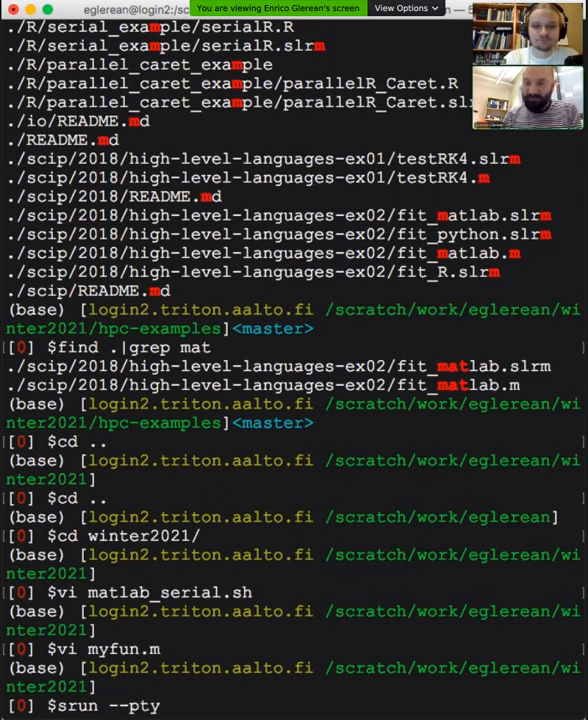
type("bash")
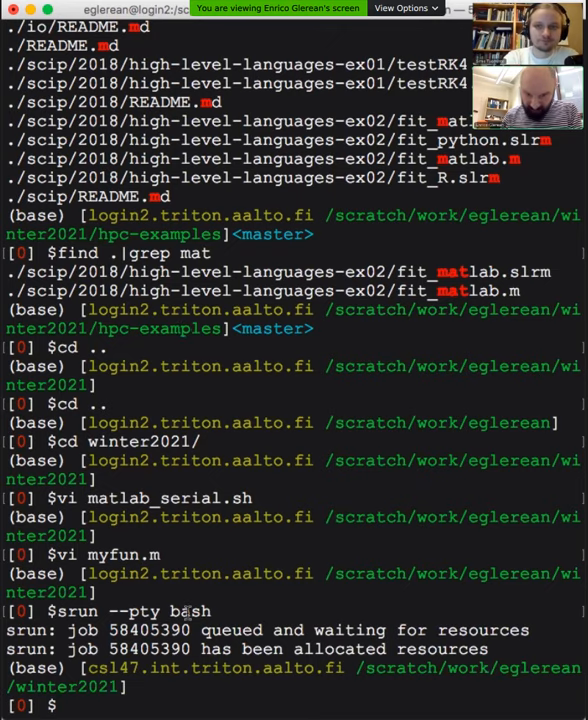
type("module load maltba")
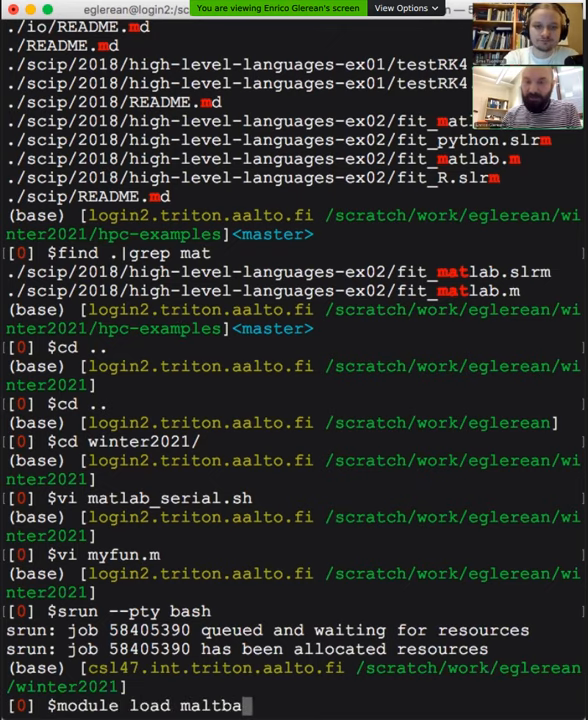
scroll("down", 3)
type("matlab")
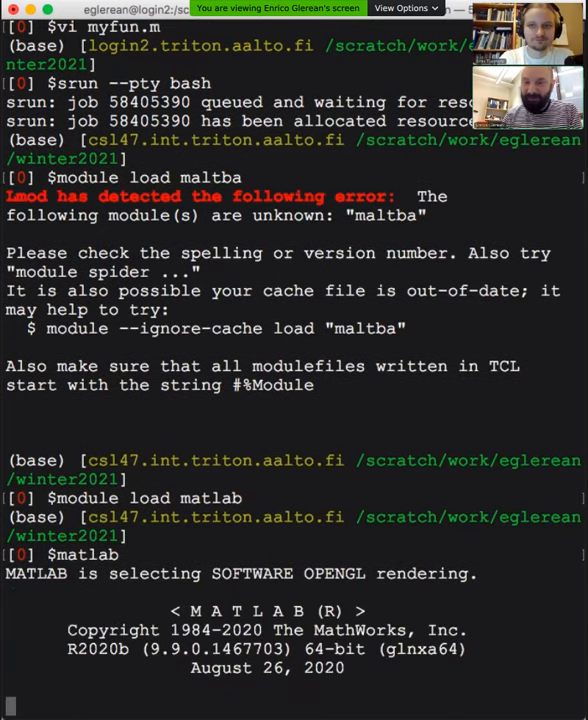
- Test myfun in MATLAB, including myfun(50,2)
scroll("down", 3)
type("ls")
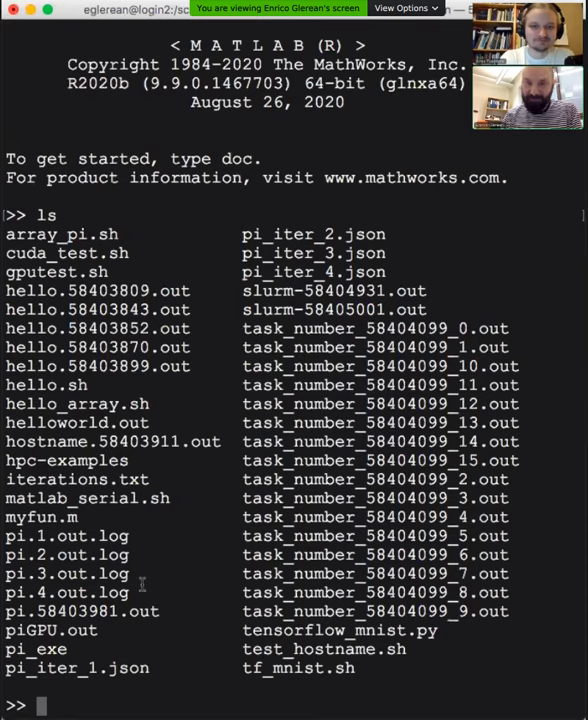
type("mf")
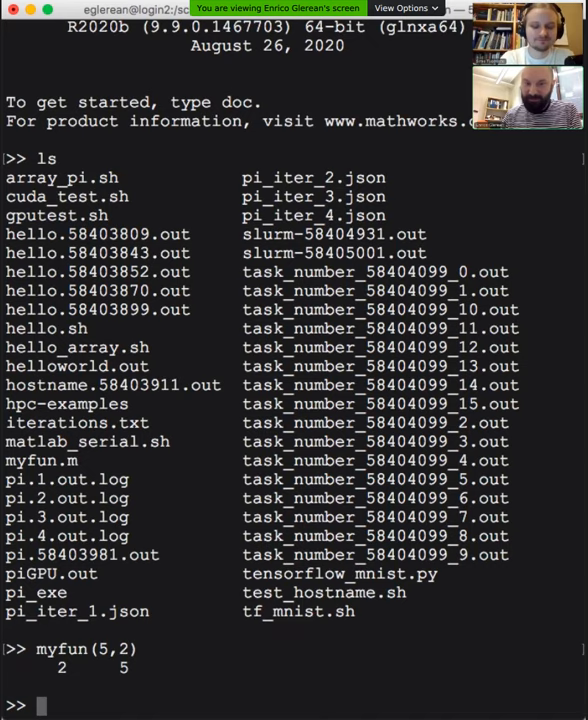
type("myfun(50,2)")
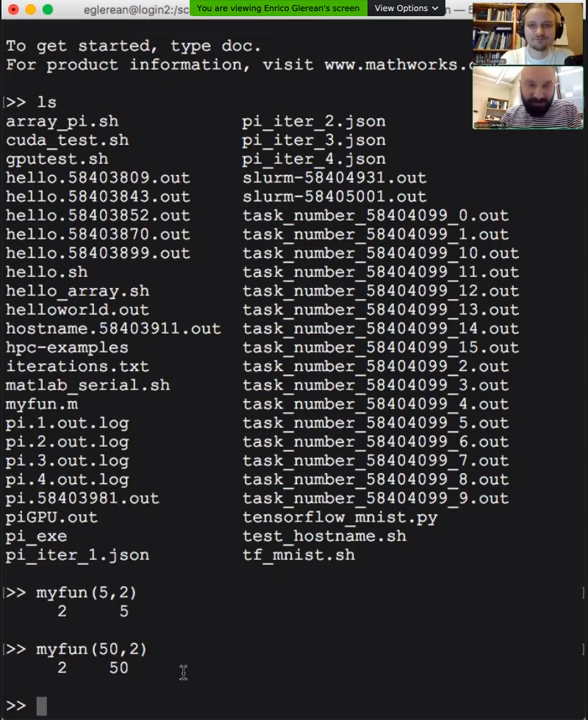
- Quit MATLAB and exit the compute-node session back to the login shell
type("quit")
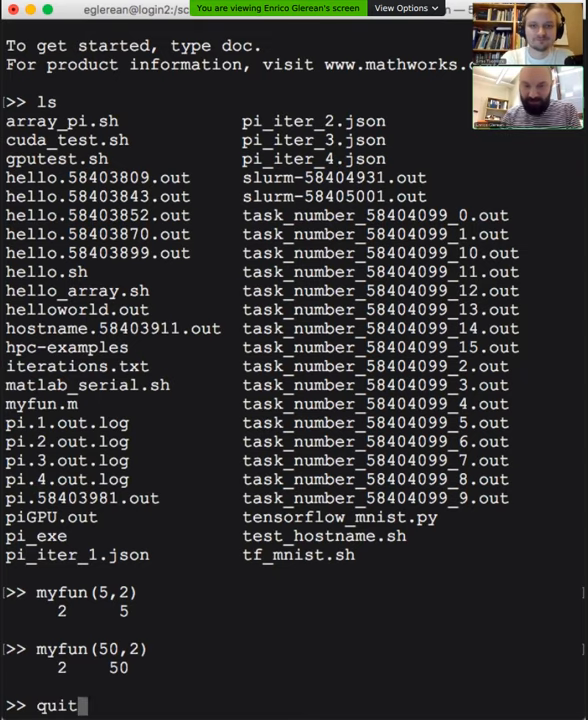
key("Return")
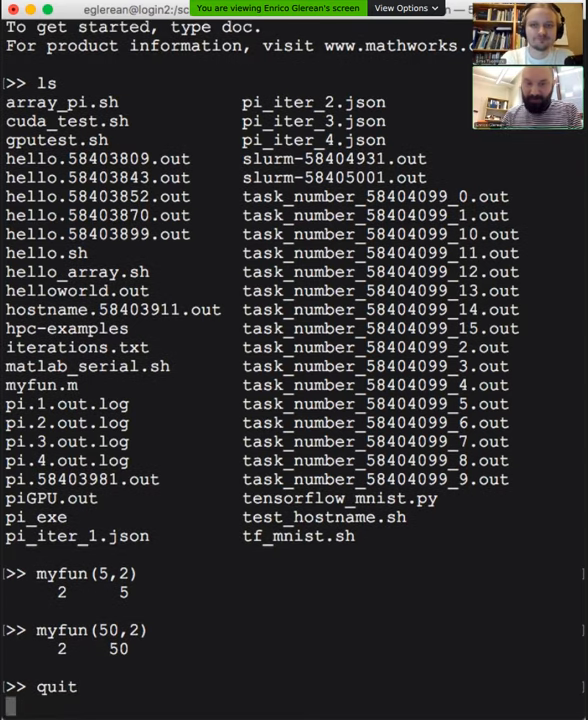
key("Return")
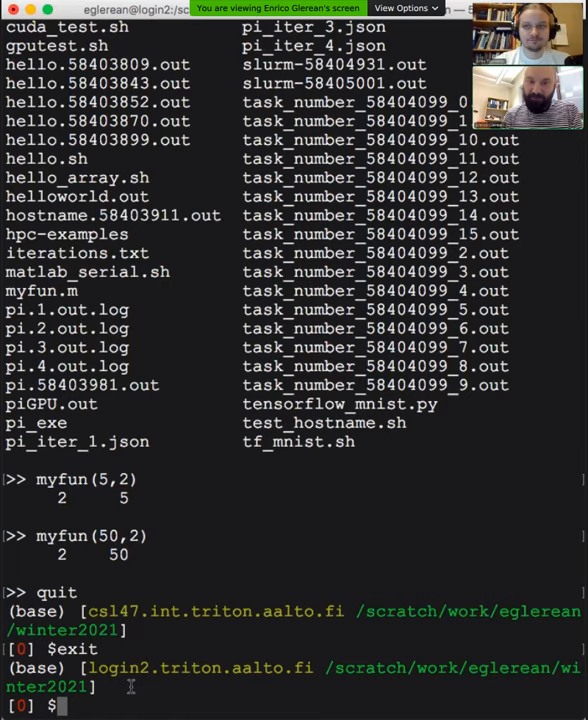
- Submit matlab_serial.sh with sbatch and check it with slurm q and slurm history
type("ls")
type("sbatch")
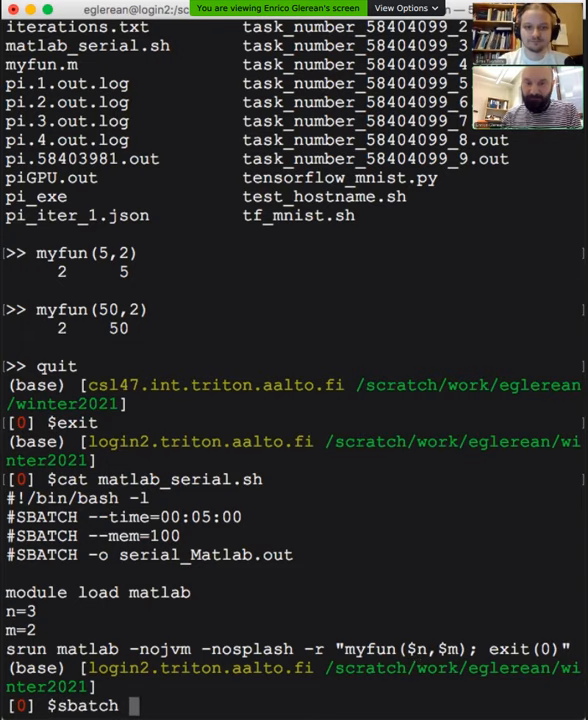
type("matlab_serial.sh")
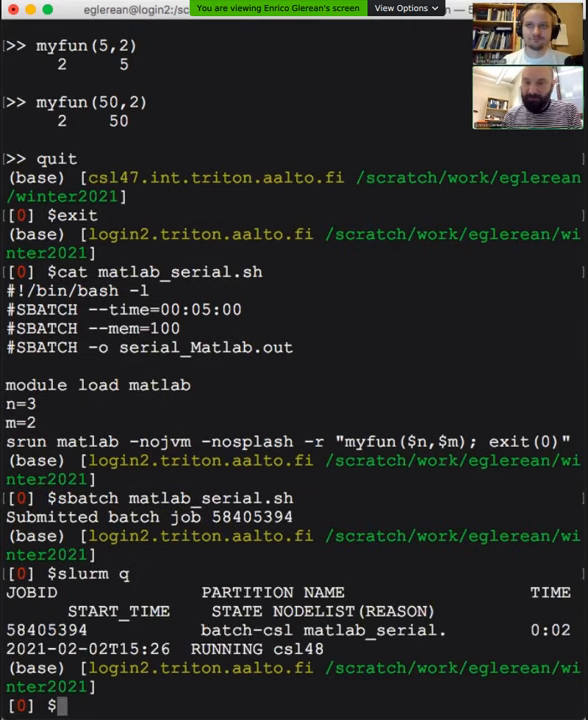
type("slurm q")
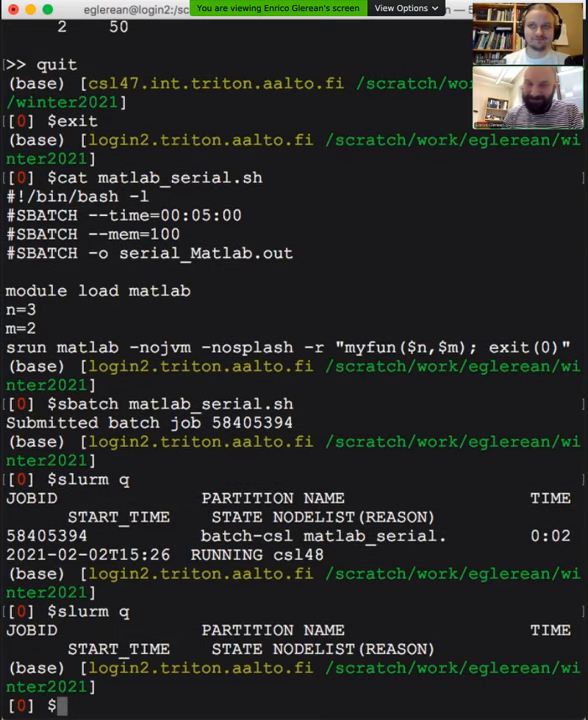
type("slurm")
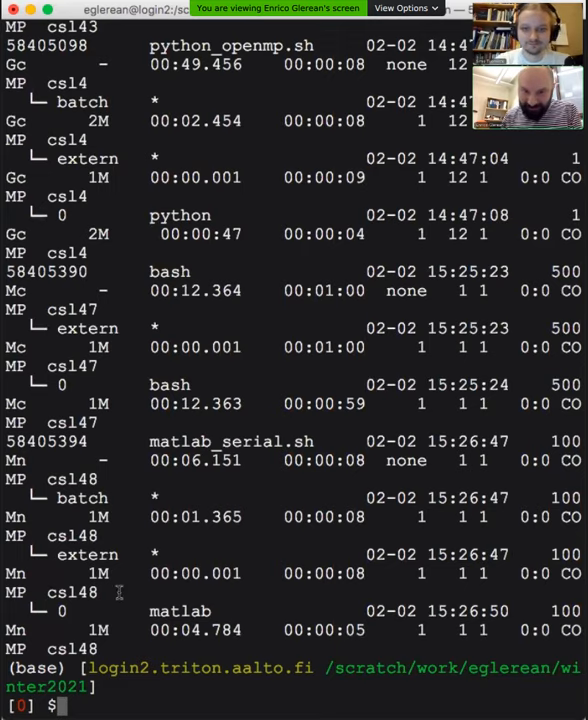
mouse_move(300, 648)
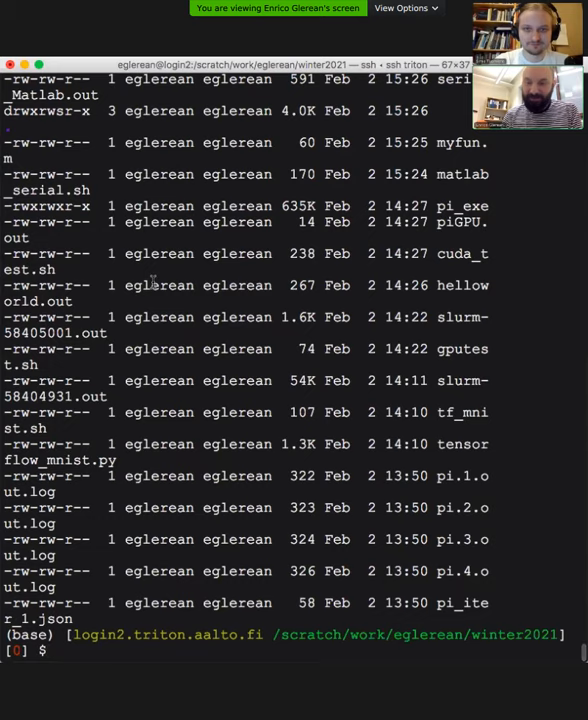
- List the files and cat serial_Matlab.out showing the result 2 3
scroll("down", 3)
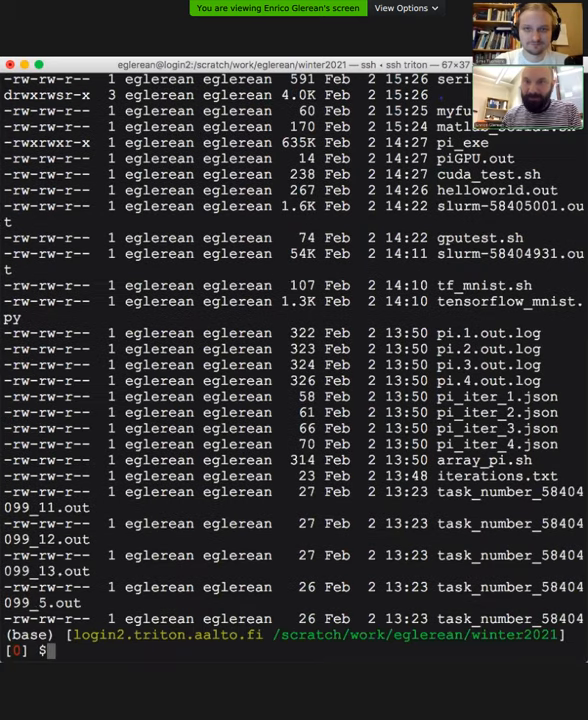
type("cat serial_Matlab.out")
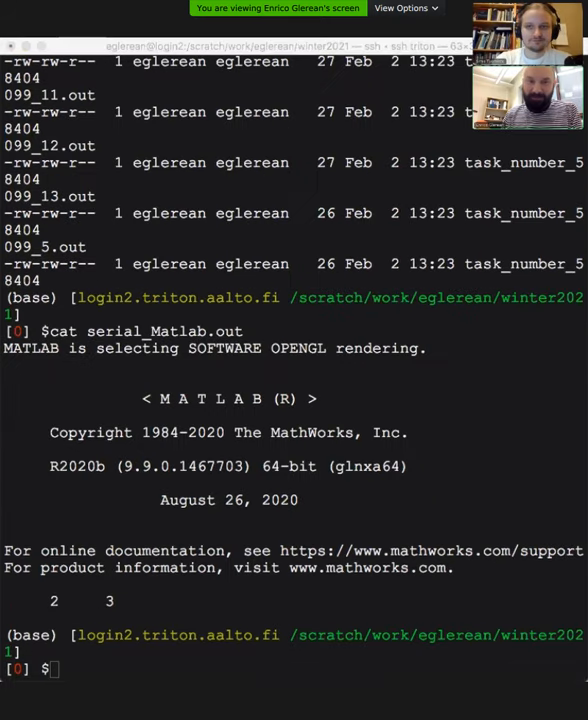
mouse_move(348, 422)
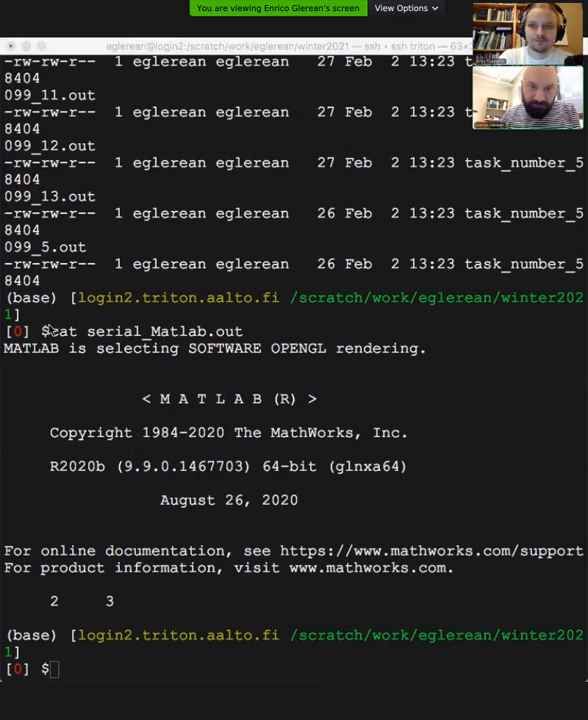
mouse_move(394, 76)
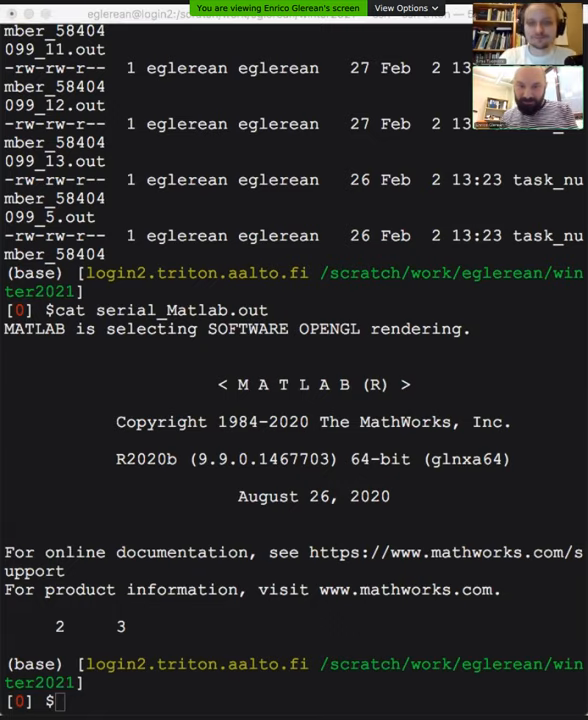
mouse_move(158, 24)
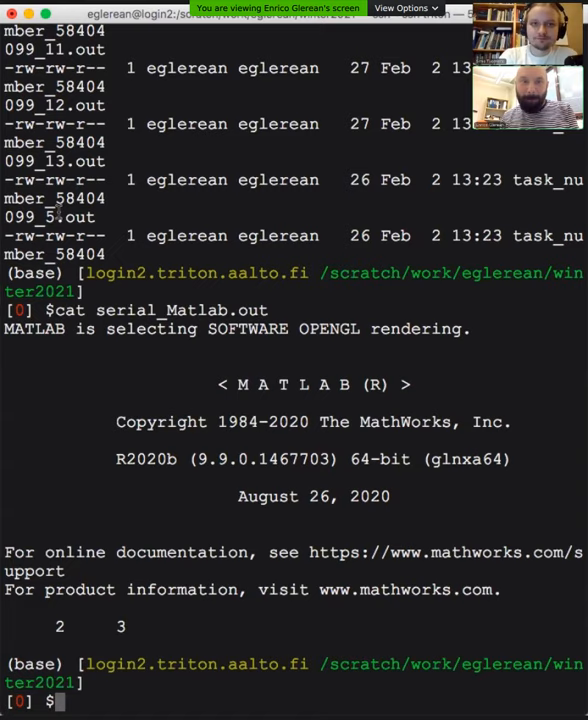
mouse_move(40, 518)
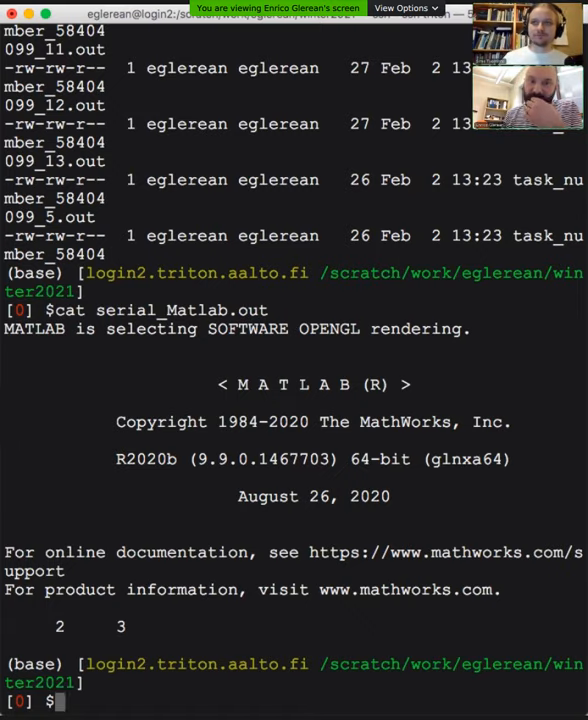
- Start a new multithreadmatlab script in vi for the multithreaded MATLAB job
type("vi multithreadmatlab.s")
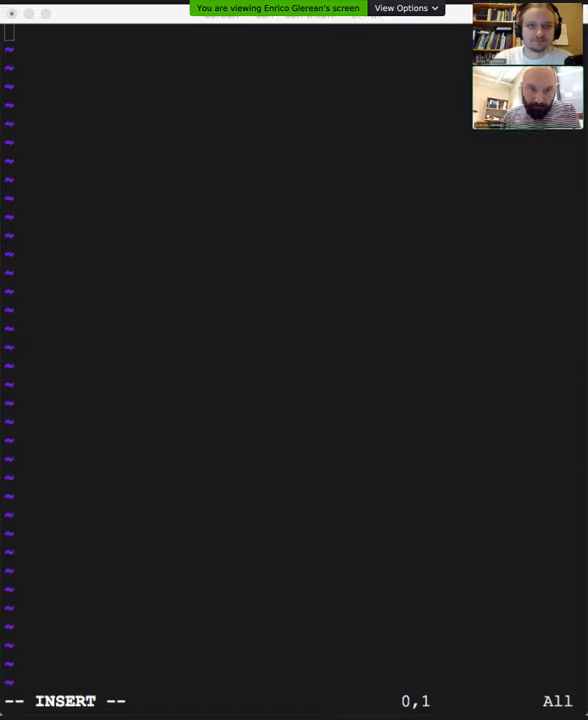
- Enter the Slurm directives with cpus-per-task=4, mem=2G, module load matlab and srun matlab_multithread
type("i")
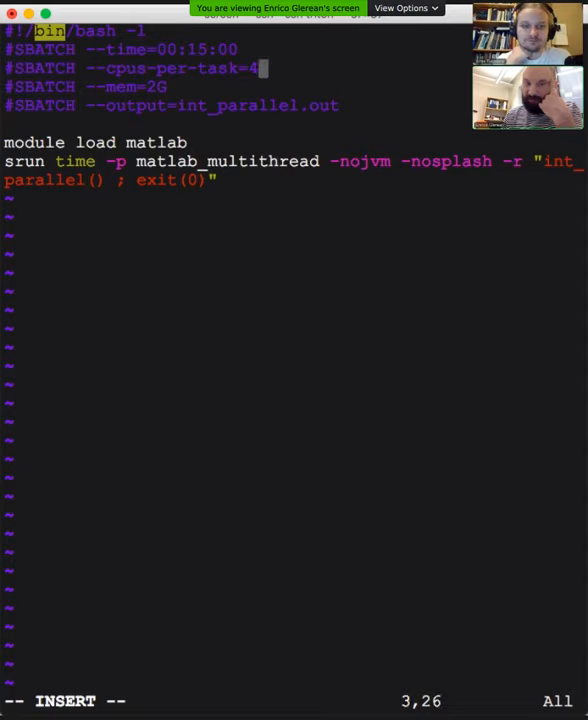
key("BackSpace")
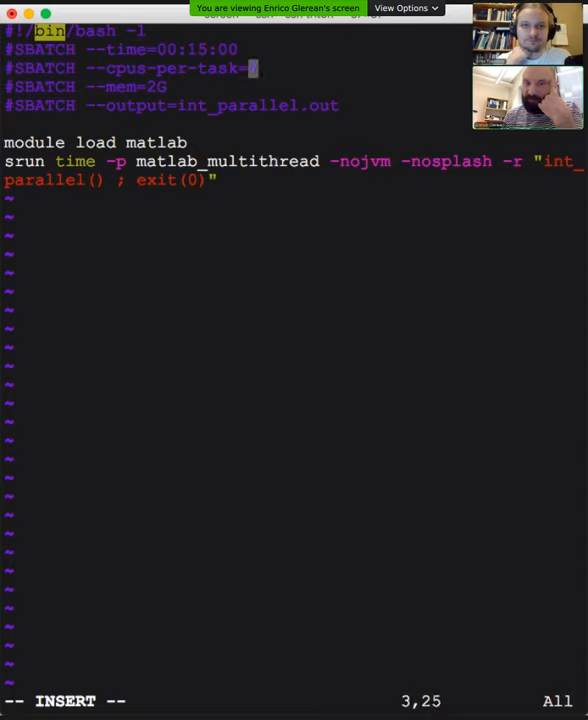
type("4")
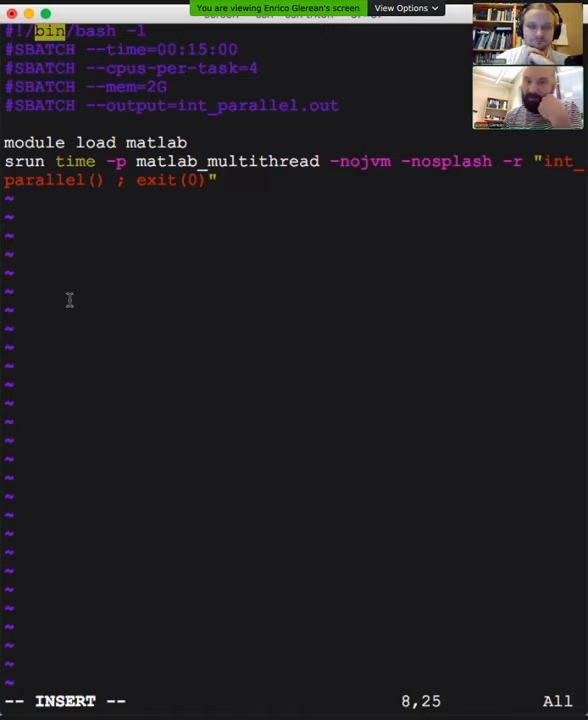
mouse_move(120, 296)
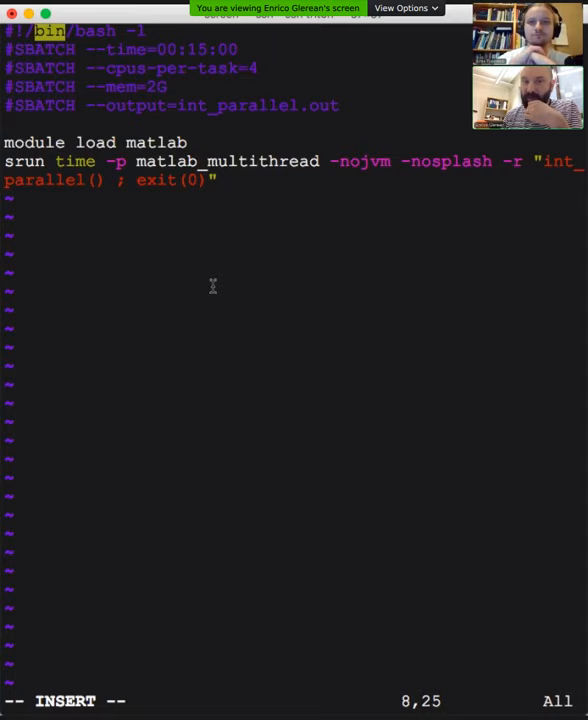
mouse_move(230, 90)
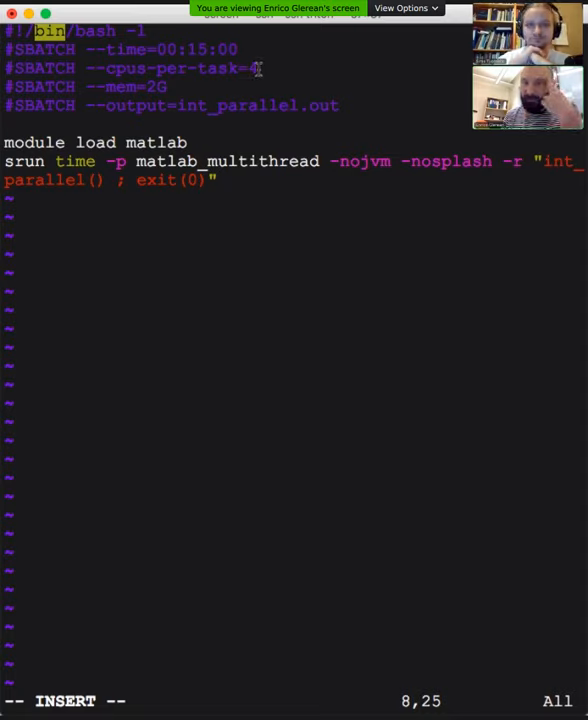
type("4")
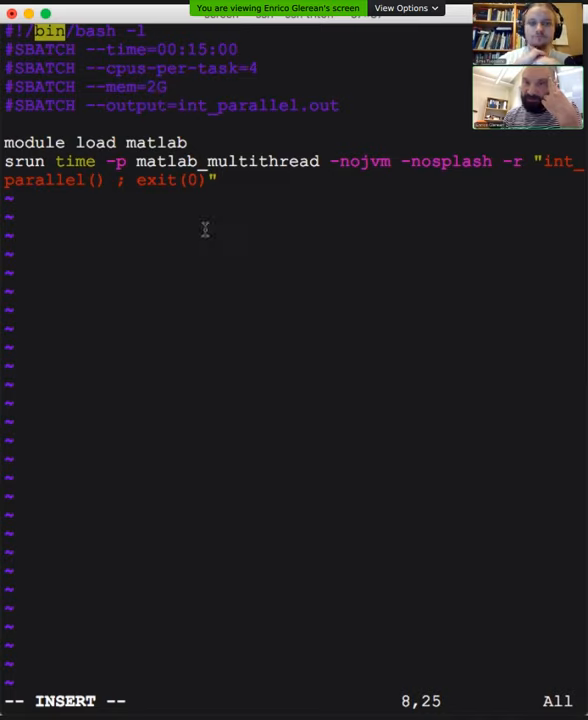
mouse_move(268, 104)
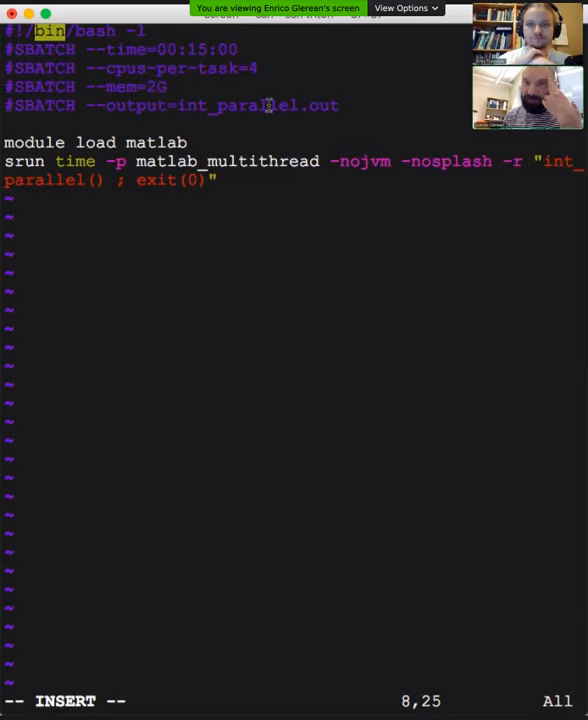